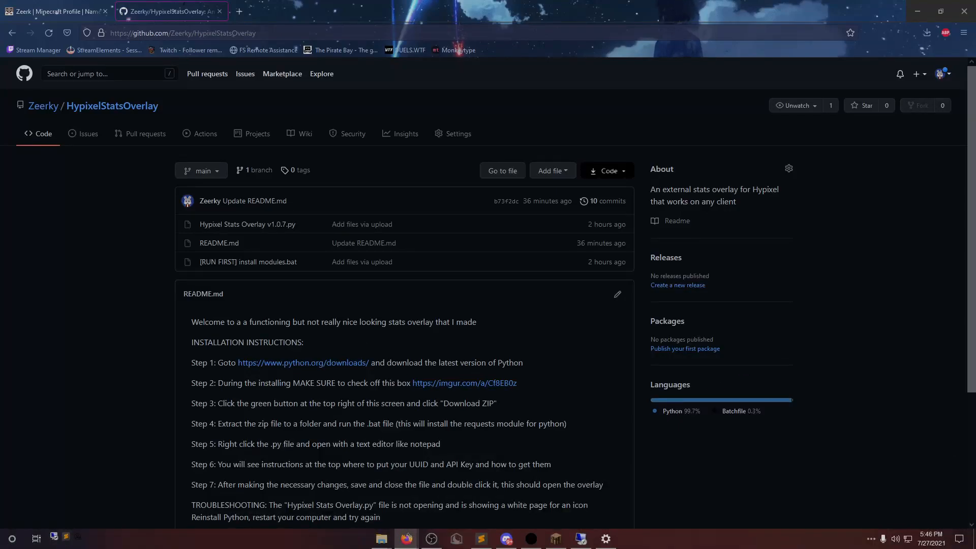
# View the README's python.org downloads link and imgur installer screenshot, then return to the repository tab.
pyautogui.click(182, 33)
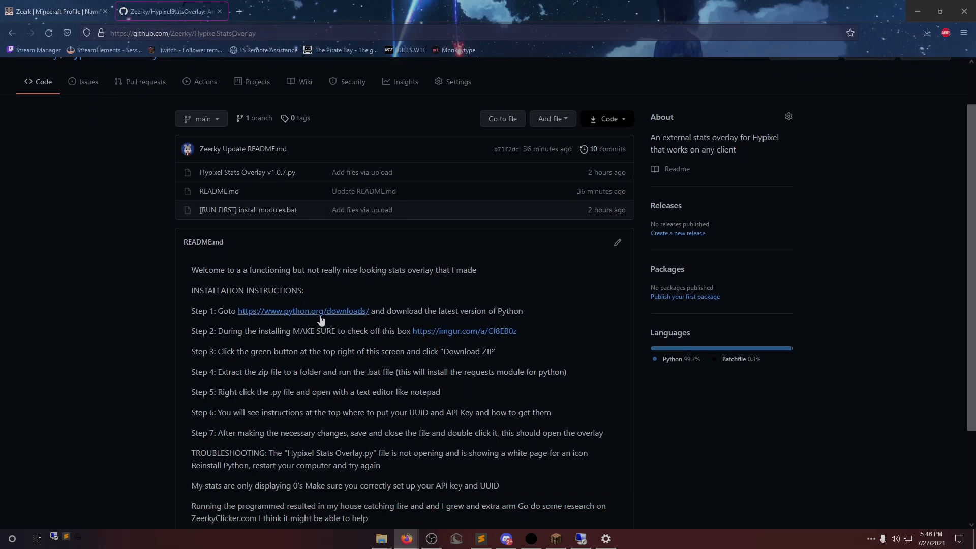
pyautogui.click(303, 312)
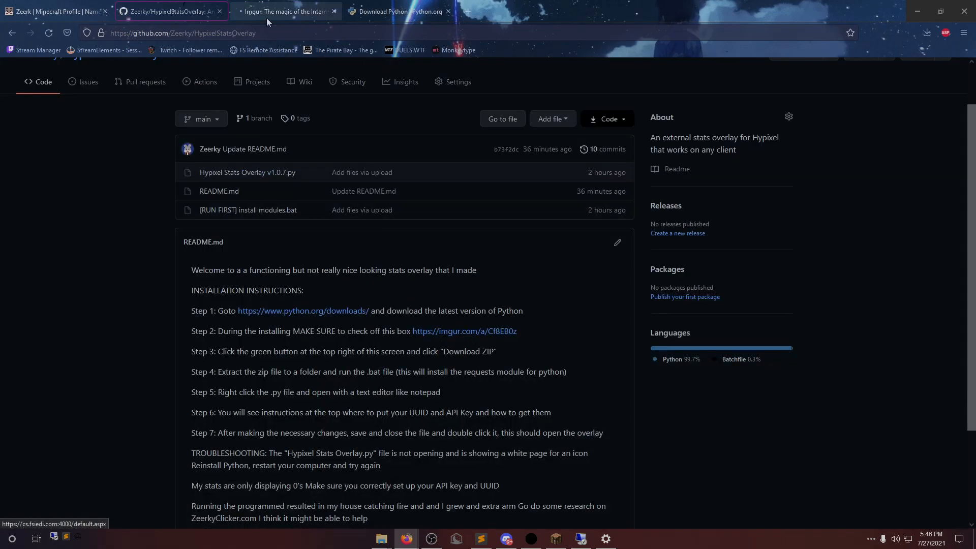
pyautogui.click(287, 11)
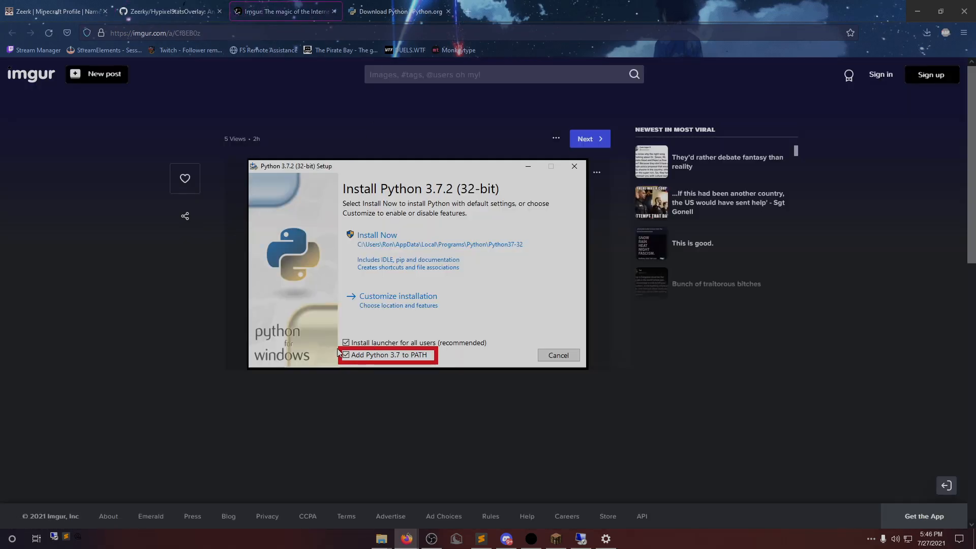
pyautogui.click(346, 355)
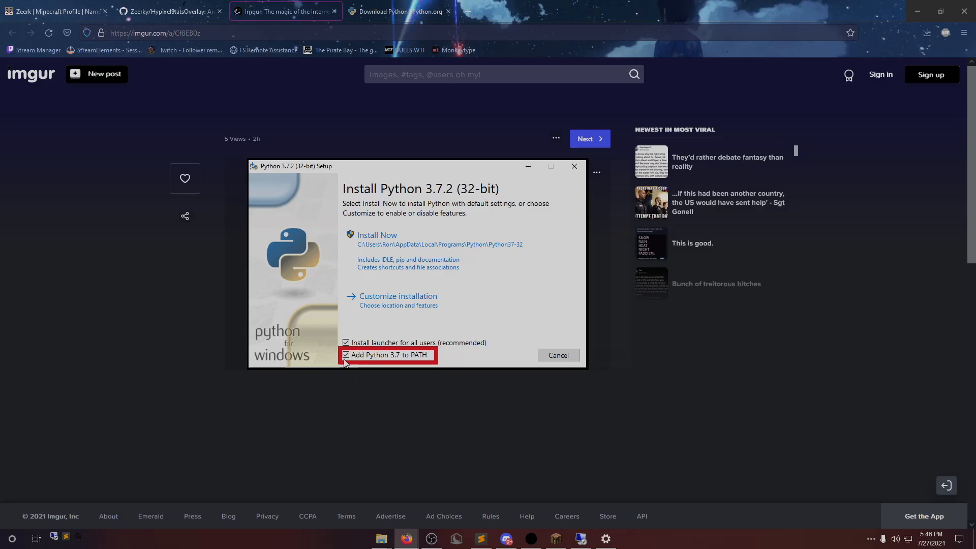
pyautogui.click(168, 12)
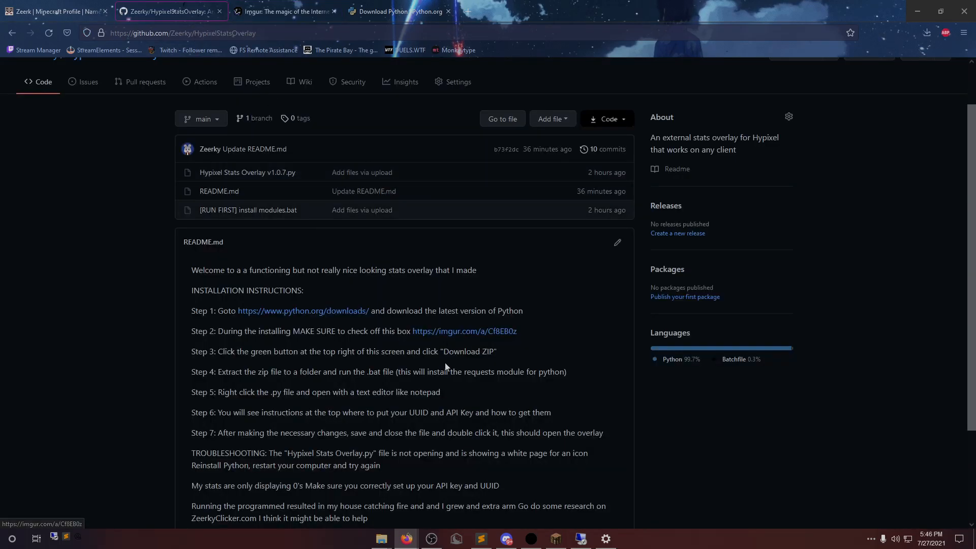
# Enter the inner HypixelStatsOverlay-main folder and choose Open with for the overlay .py script.
pyautogui.click(606, 119)
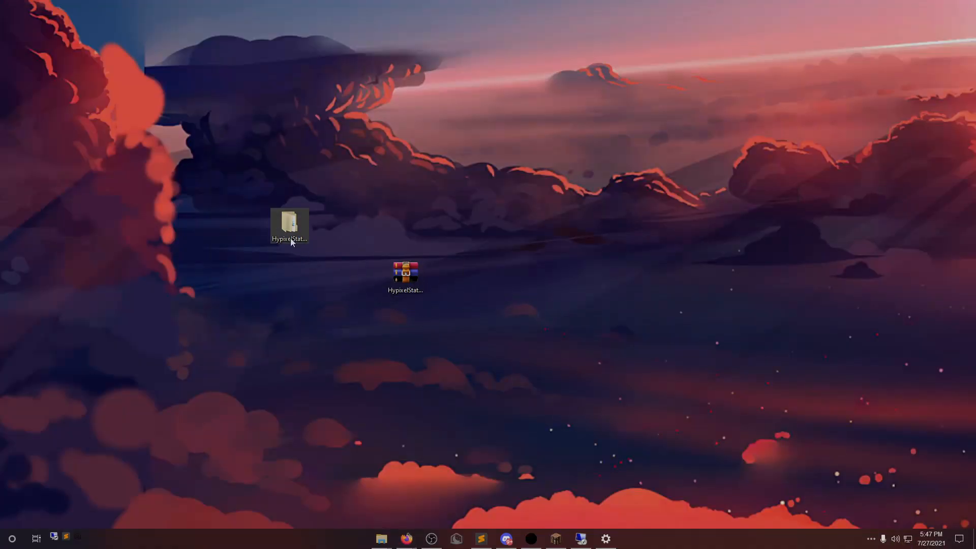
pyautogui.rightClick(406, 274)
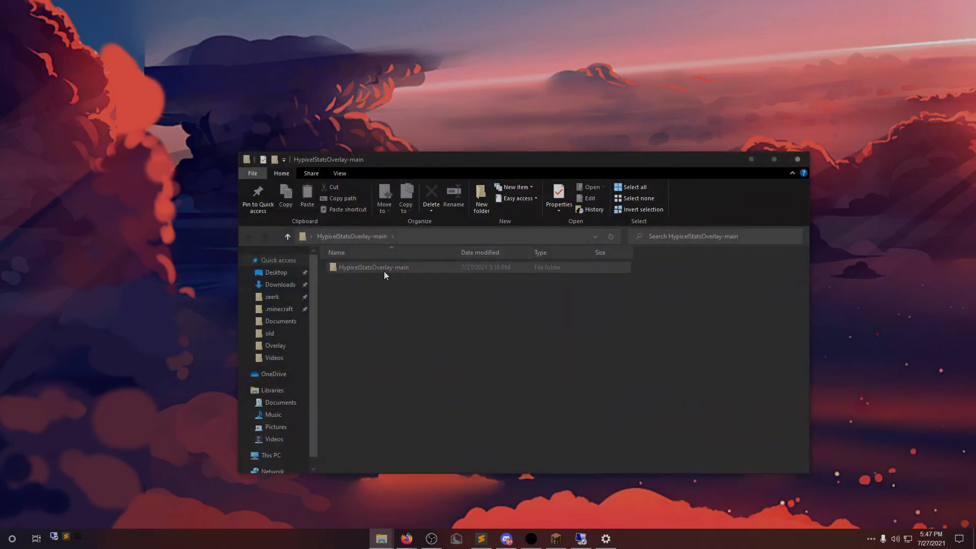
pyautogui.doubleClick(373, 267)
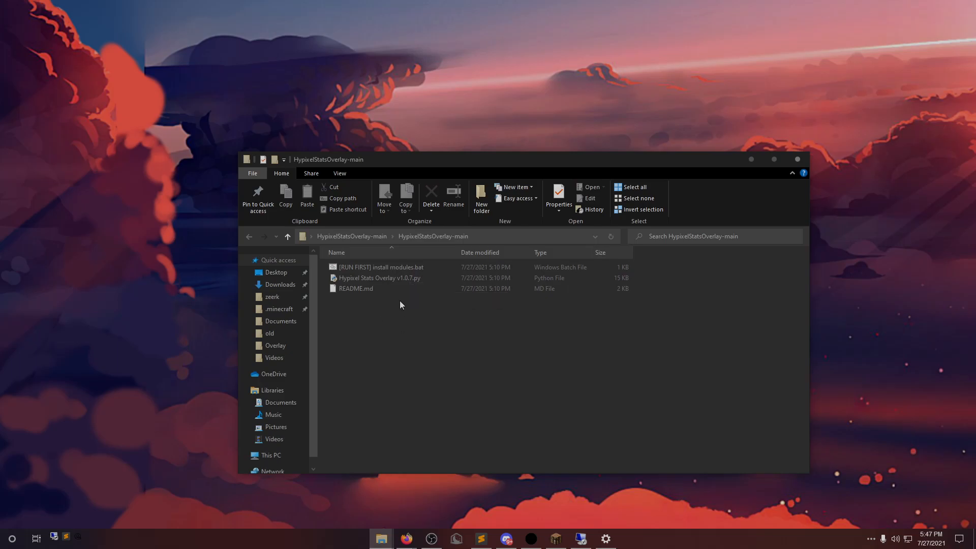
pyautogui.rightClick(379, 277)
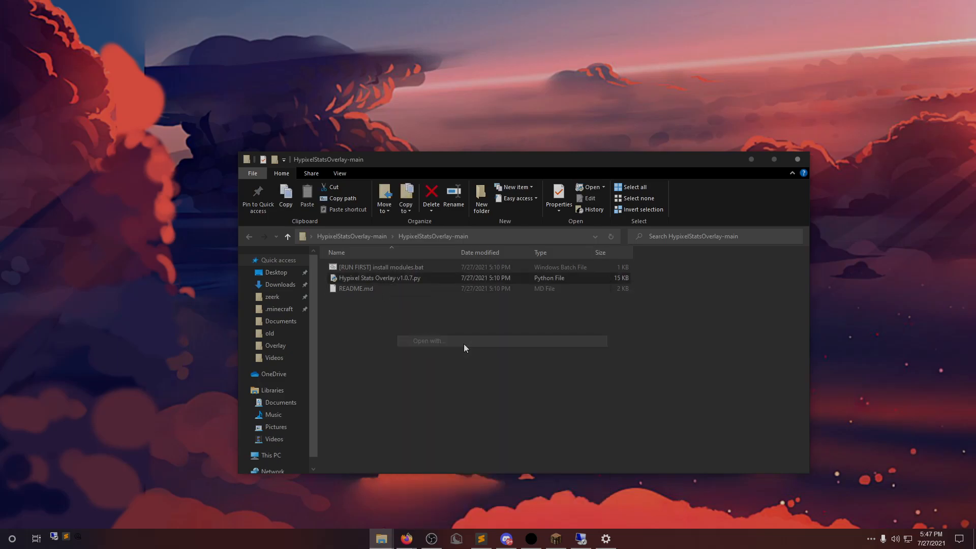
pyautogui.click(428, 340)
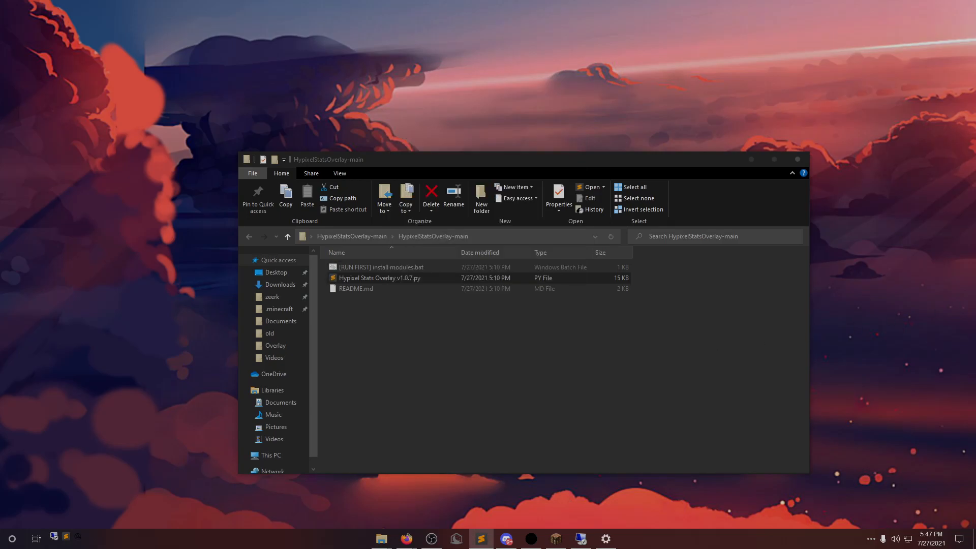
# Bring up the NameMC profile page and copy the player's UUID.
pyautogui.click(480, 539)
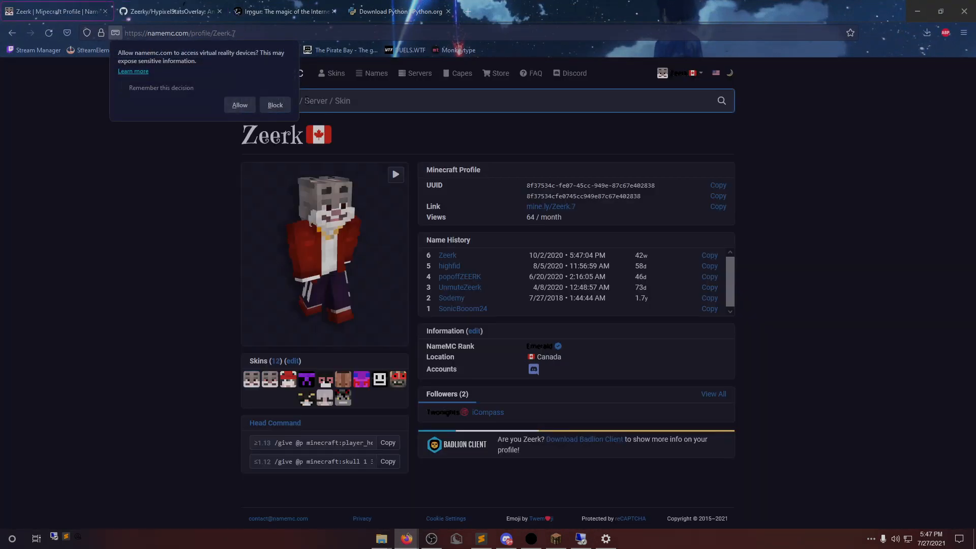
pyautogui.click(274, 104)
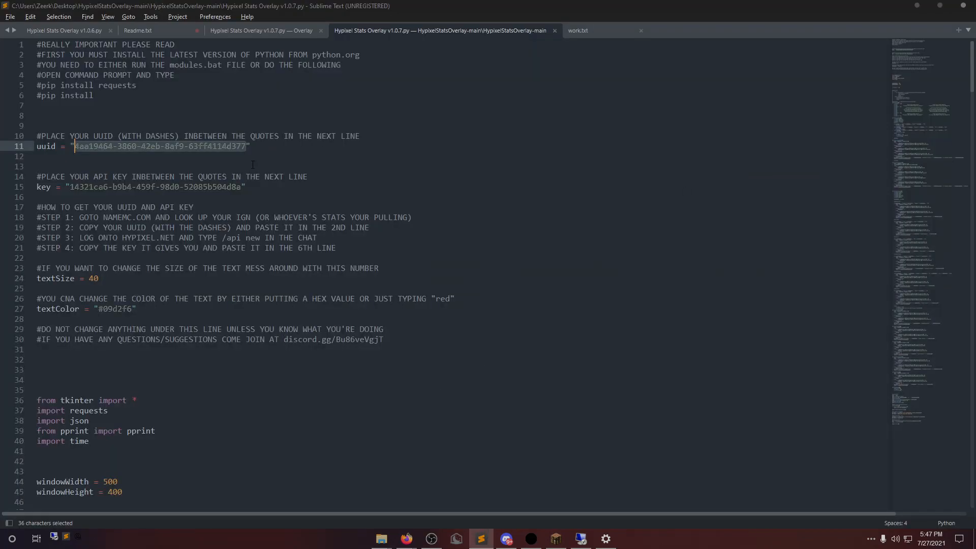
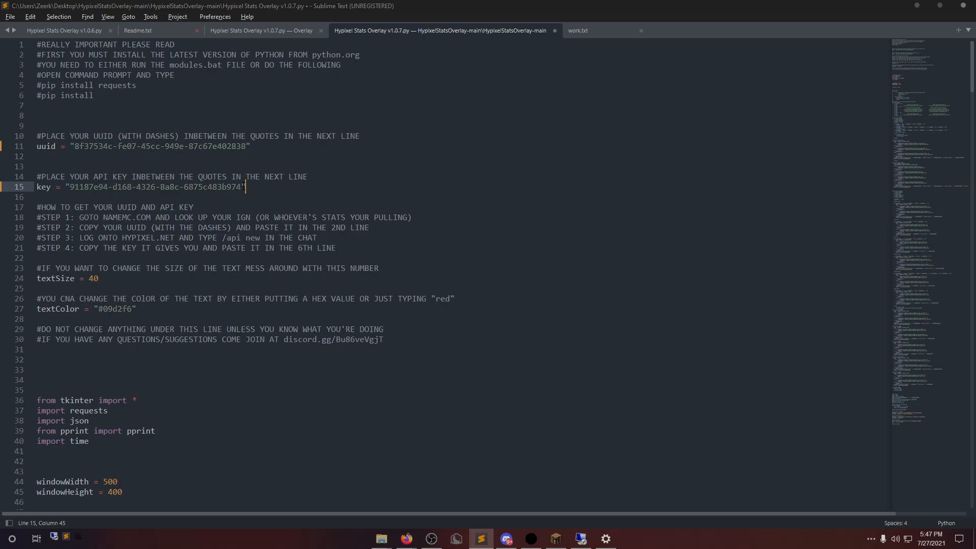
pyautogui.scroll(-3)
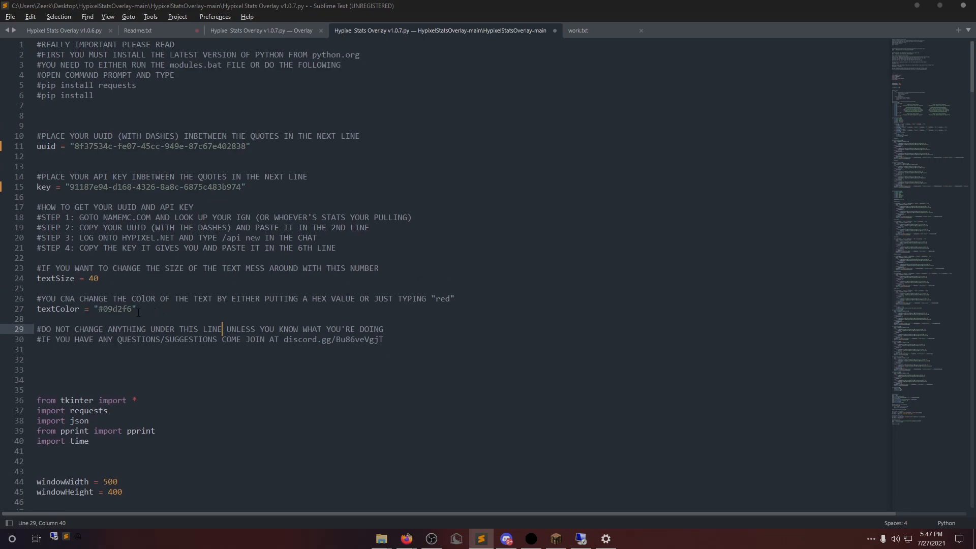
pyautogui.doubleClick(118, 309)
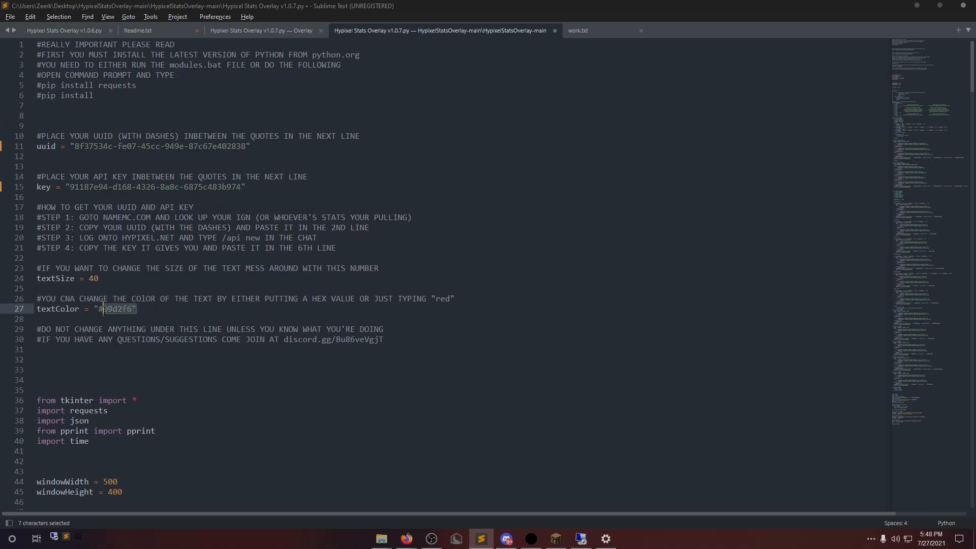
pyautogui.click(135, 308)
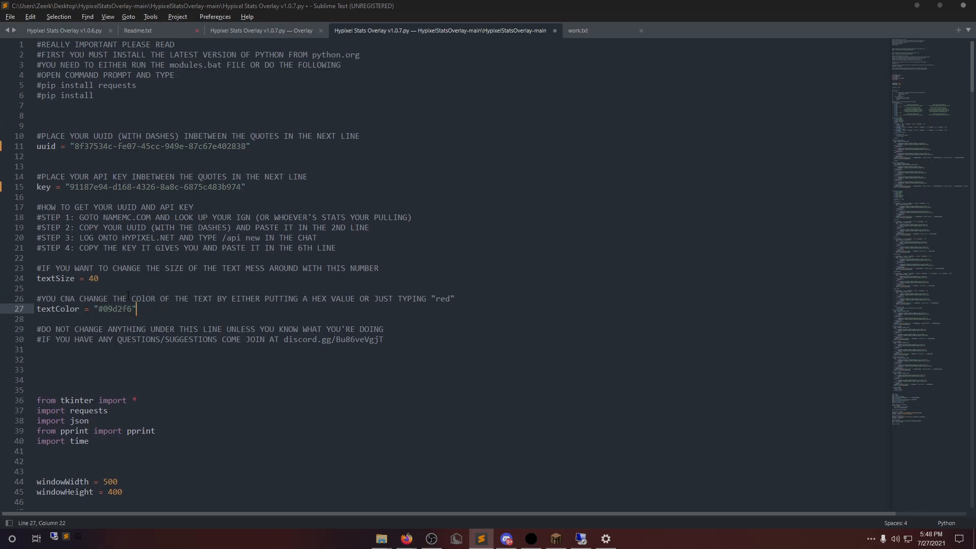
pyautogui.click(97, 279)
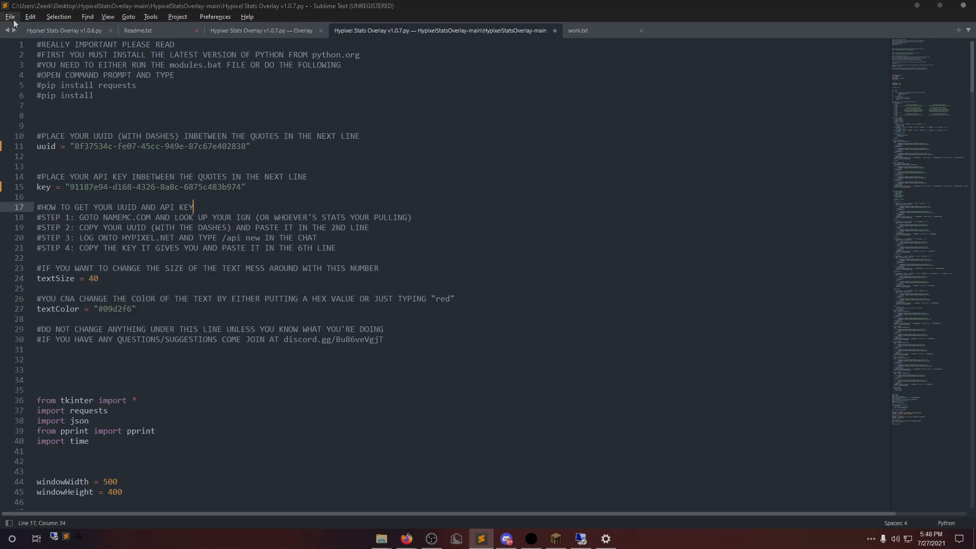
# Save the script, then view '[RUN FIRST] install modules.bat' in Notepad to confirm 'pip install requests' and close it.
pyautogui.click(10, 18)
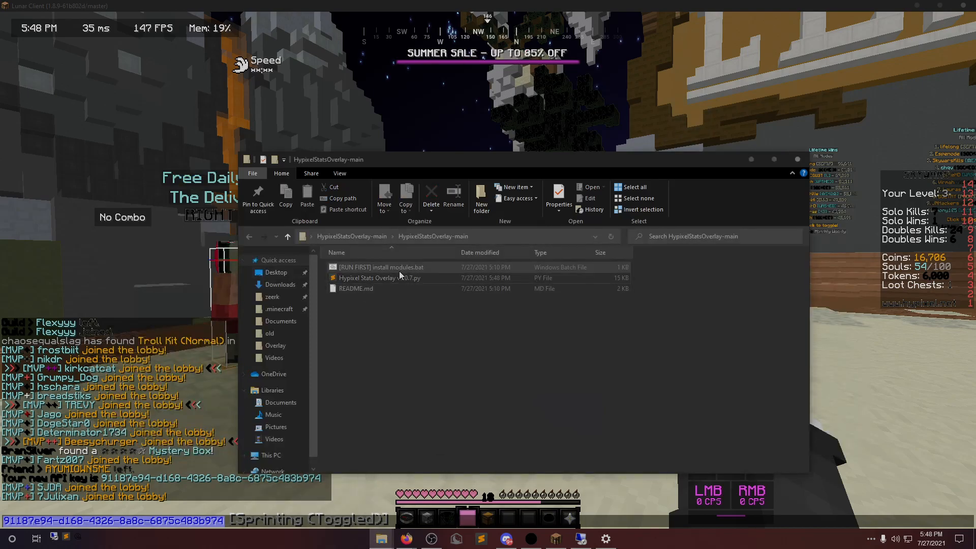
pyautogui.rightClick(379, 267)
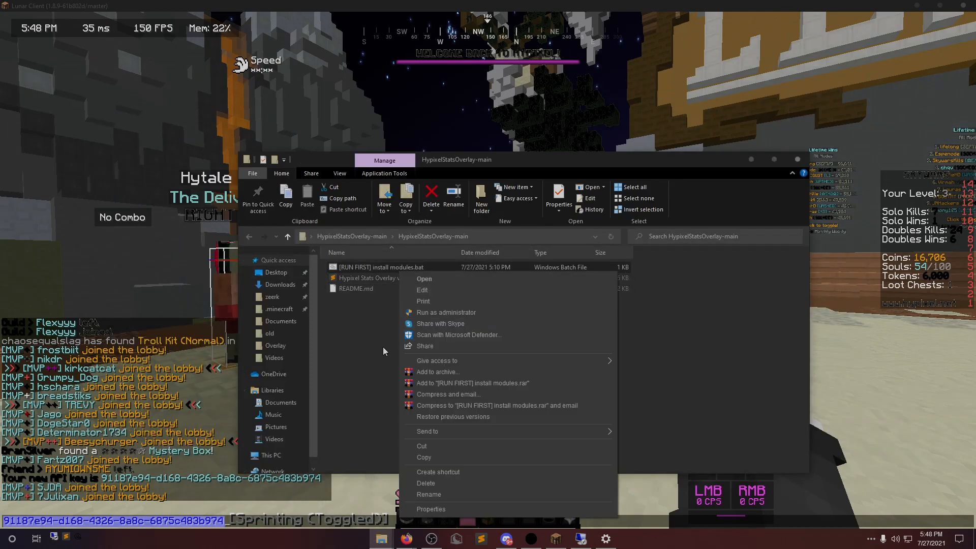
pyautogui.click(422, 290)
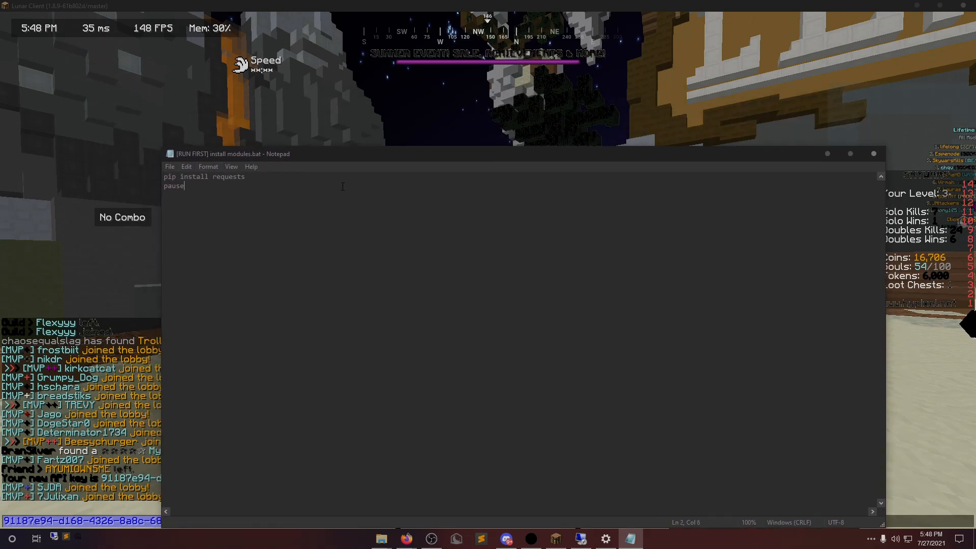
pyautogui.click(10, 537)
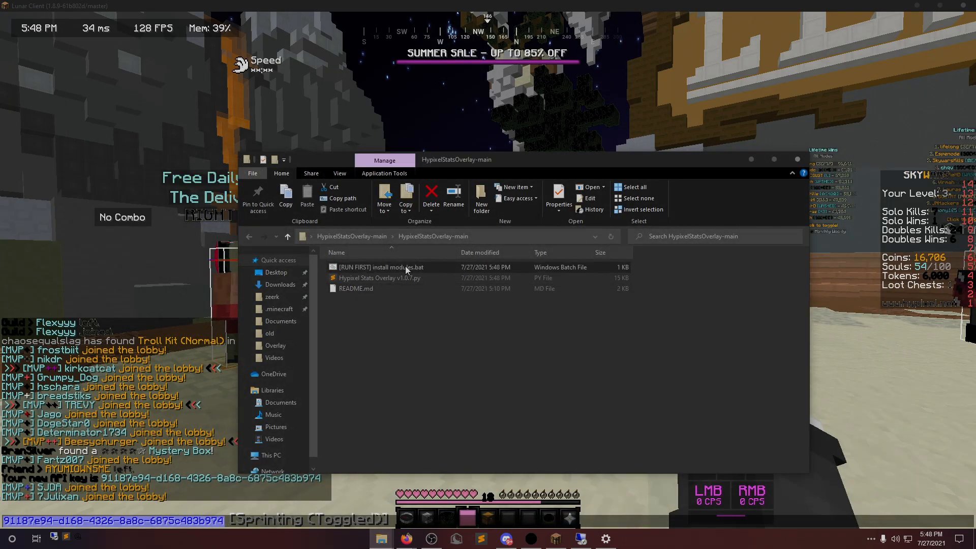
# Run the install modules batch file, then launch 'Hypixel Stats Overlay v1.0.7.py' to show the Duels/Bedwars/Skywars window.
pyautogui.doubleClick(378, 267)
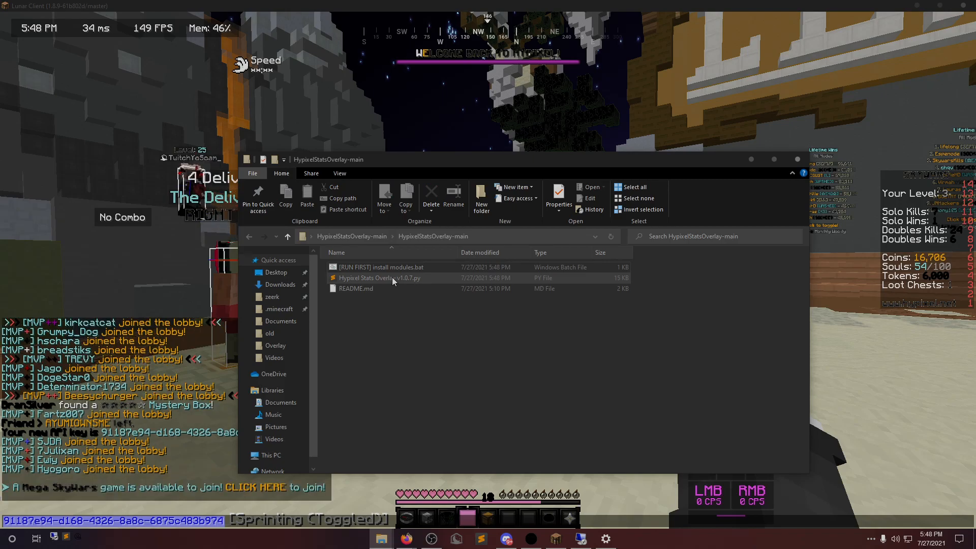
pyautogui.click(379, 278)
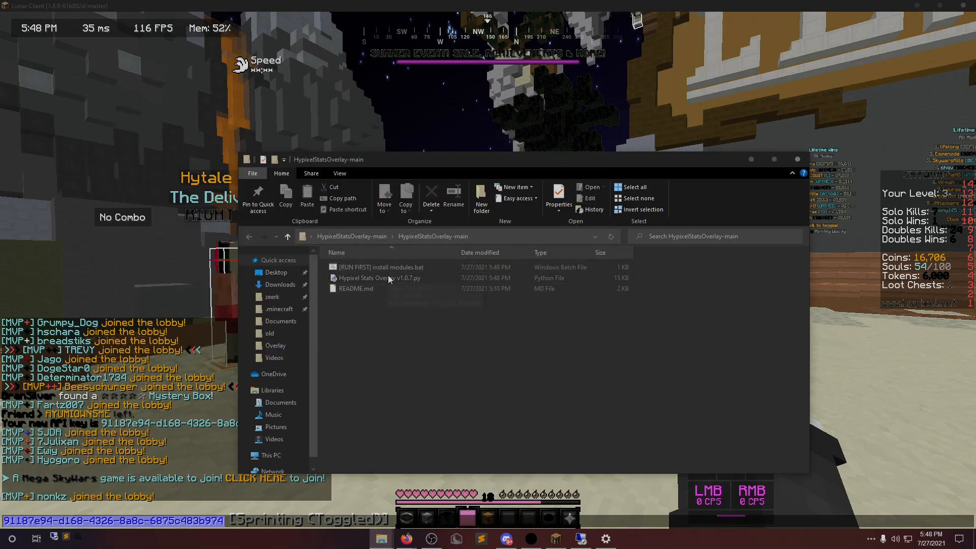
pyautogui.doubleClick(379, 278)
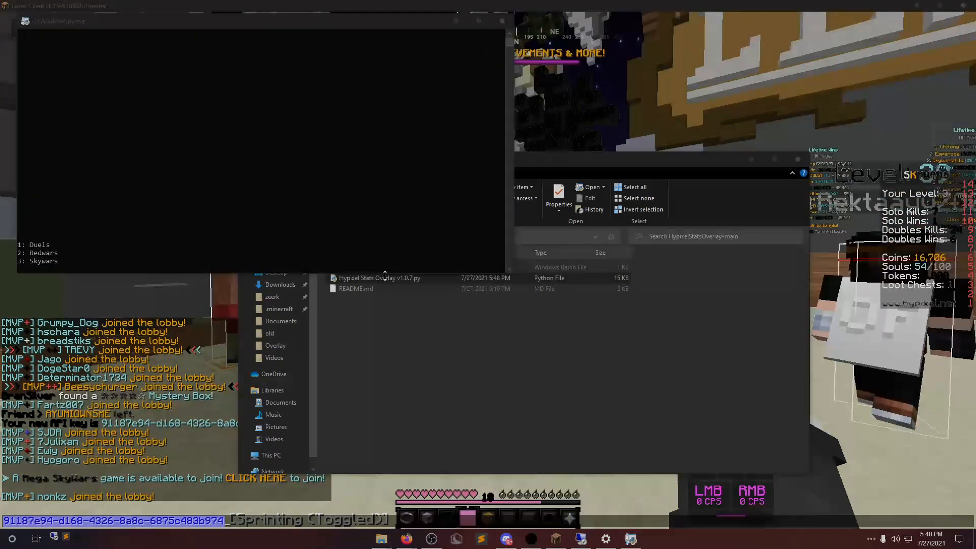